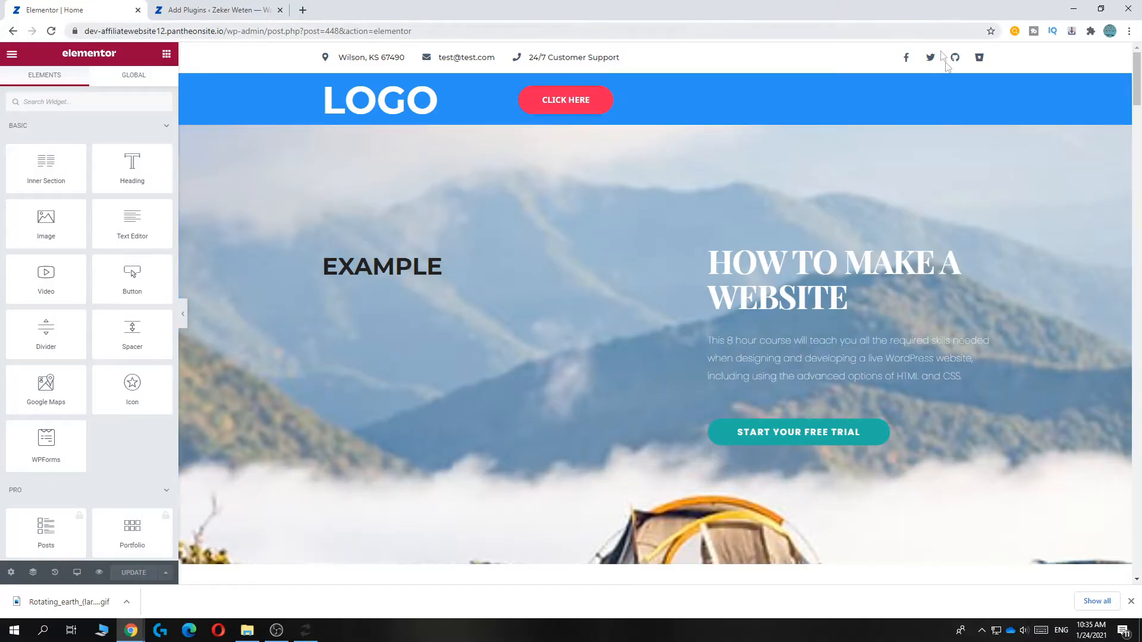
- Select the EXAMPLE heading's column and view the live home page in a new tab
{"action": "left_click", "coordinate": [382, 266]}
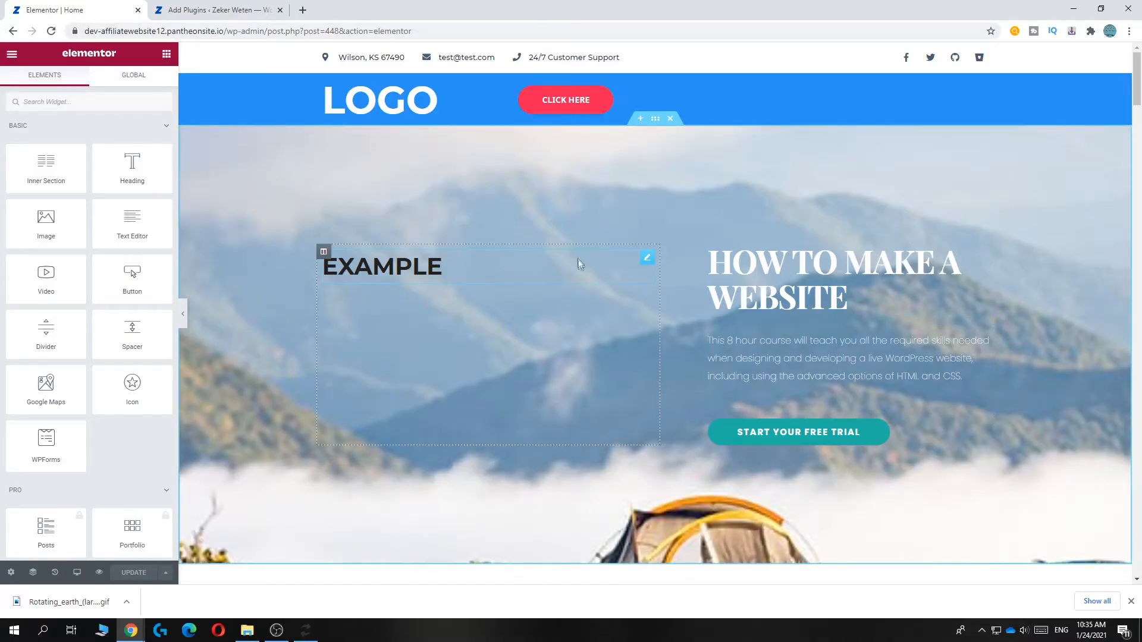
{"action": "mouse_move", "coordinate": [226, 172]}
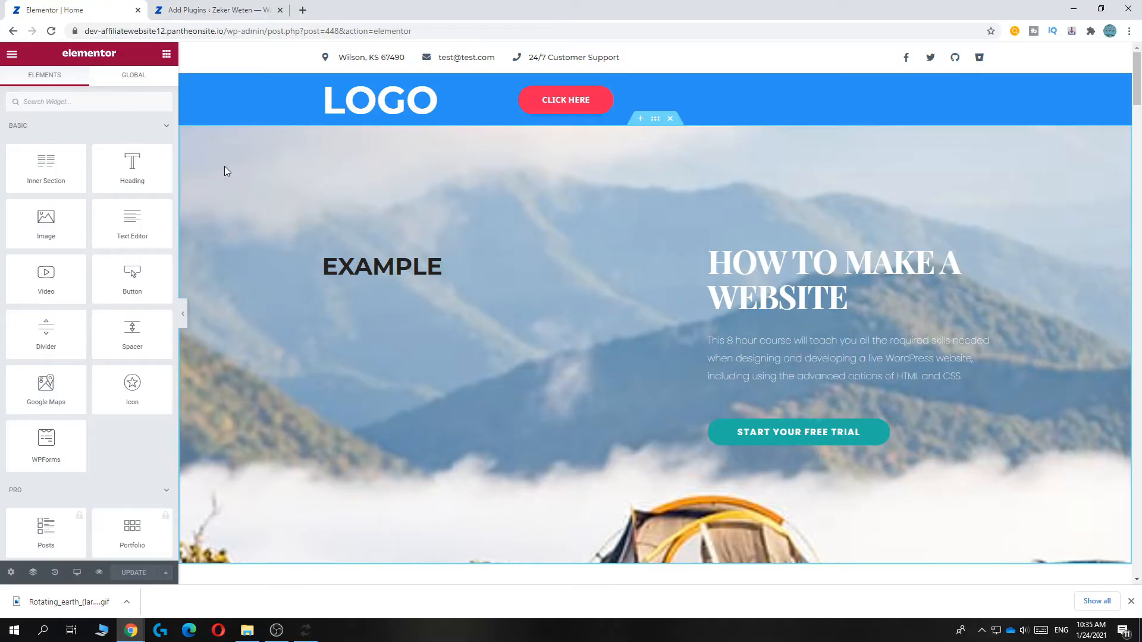
{"action": "left_click", "coordinate": [444, 10]}
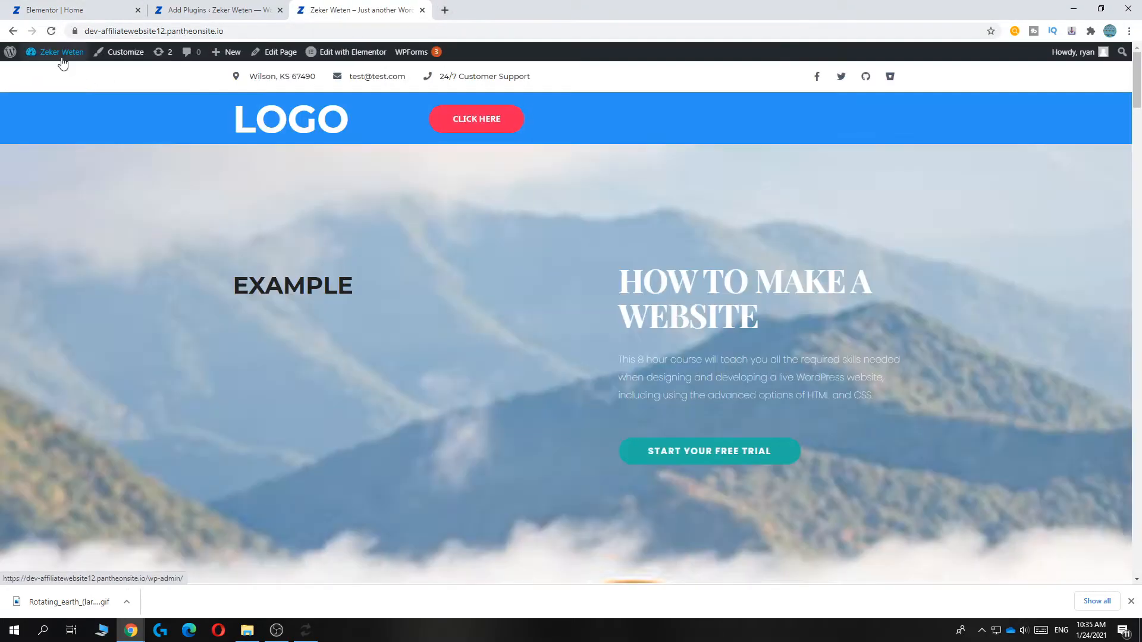
- From the dashboard, go to Appearance > Themes > Add New and search 'astra'
{"action": "left_click", "coordinate": [59, 51]}
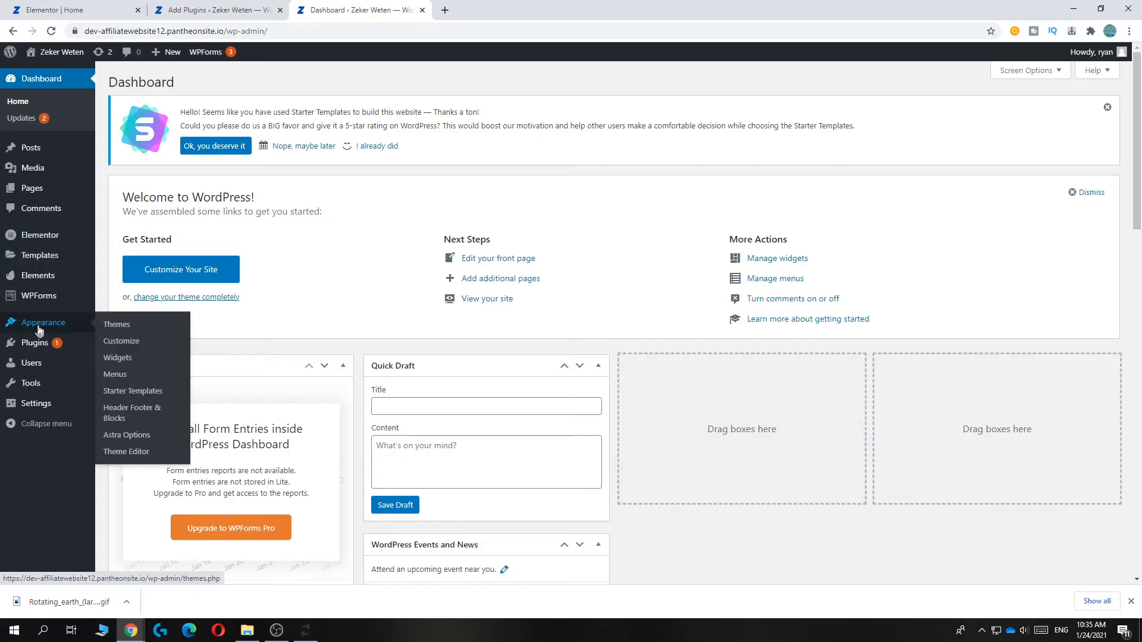
{"action": "left_click", "coordinate": [117, 324]}
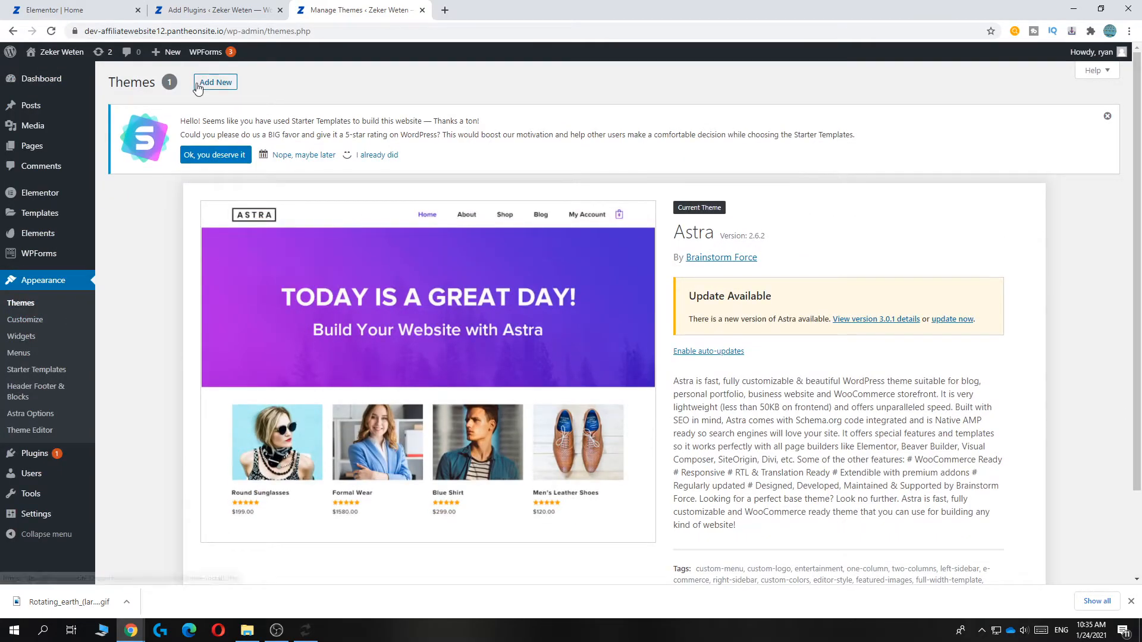
{"action": "mouse_move", "coordinate": [198, 87]}
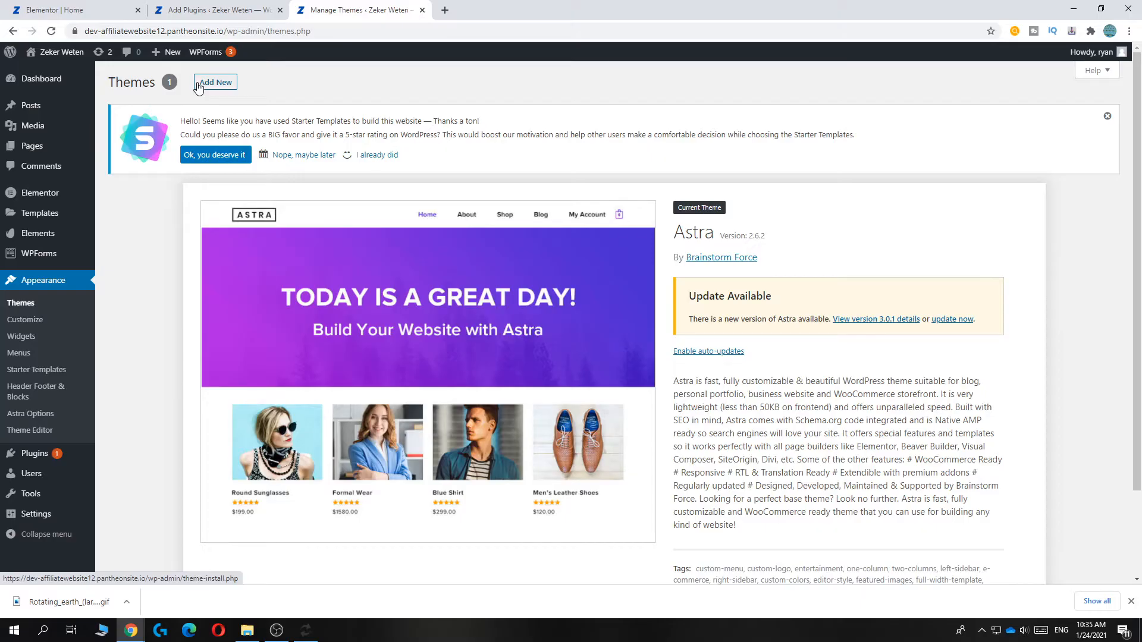
{"action": "left_click", "coordinate": [214, 82]}
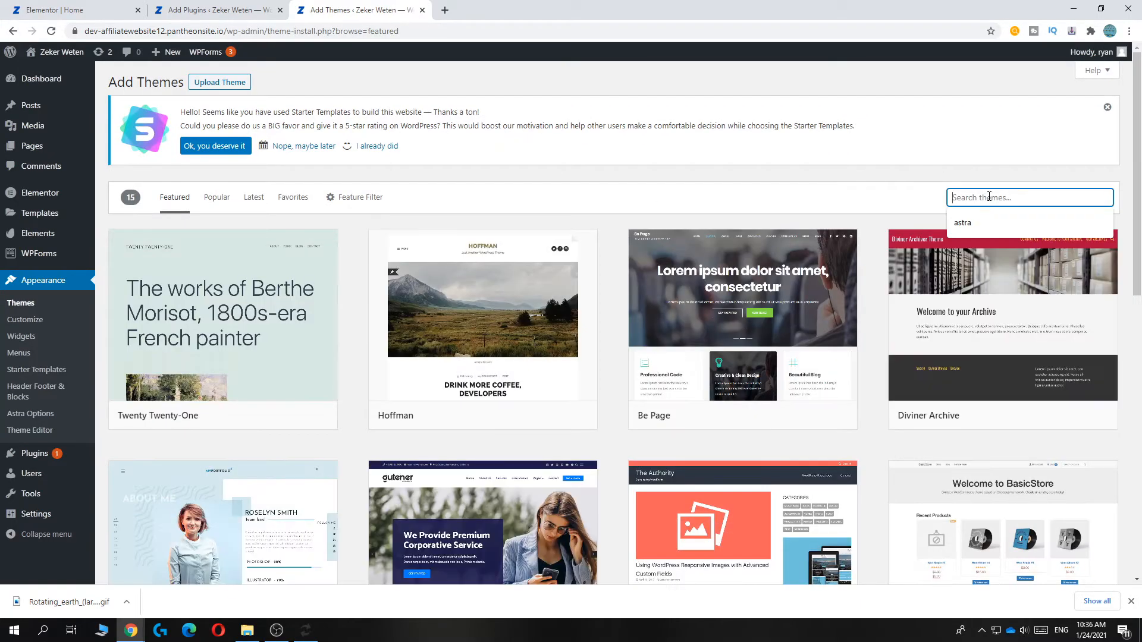
{"action": "type", "text": "astra"}
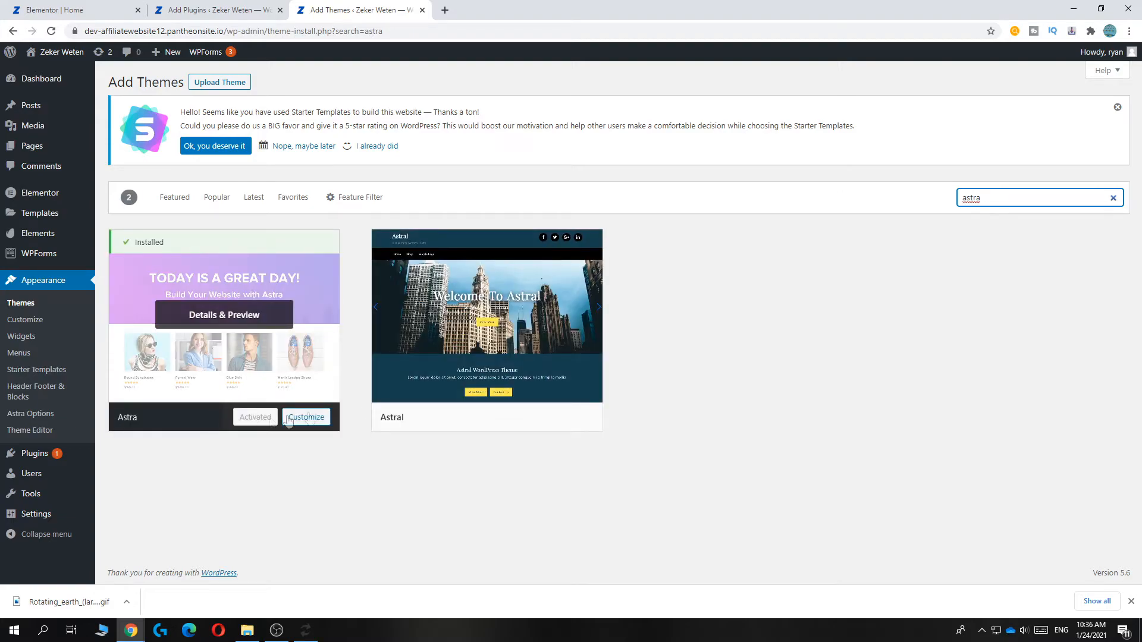
{"action": "mouse_move", "coordinate": [215, 384]}
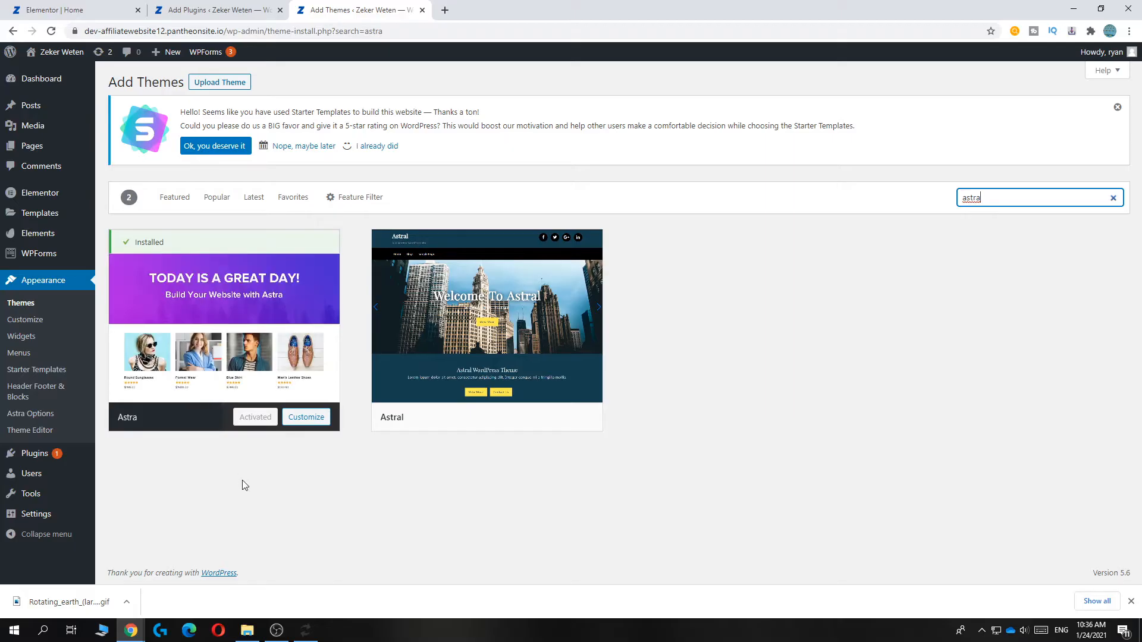
{"action": "mouse_move", "coordinate": [35, 454]}
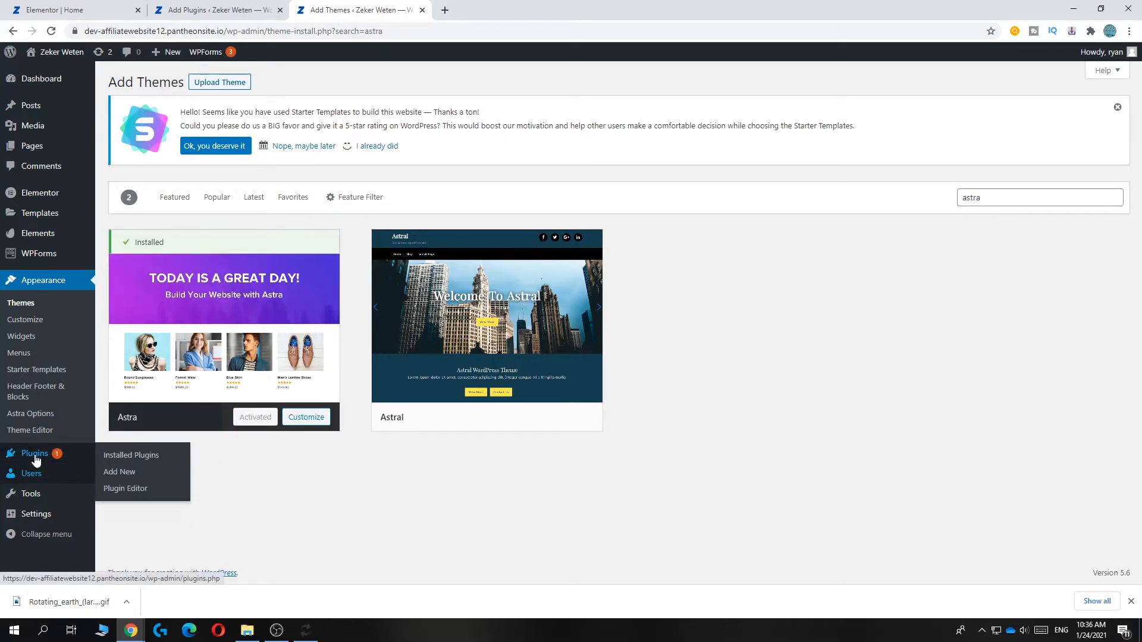
- Search 'as' in Add Plugins to find Astra plugins, then go to the Pages list
{"action": "left_click", "coordinate": [131, 454]}
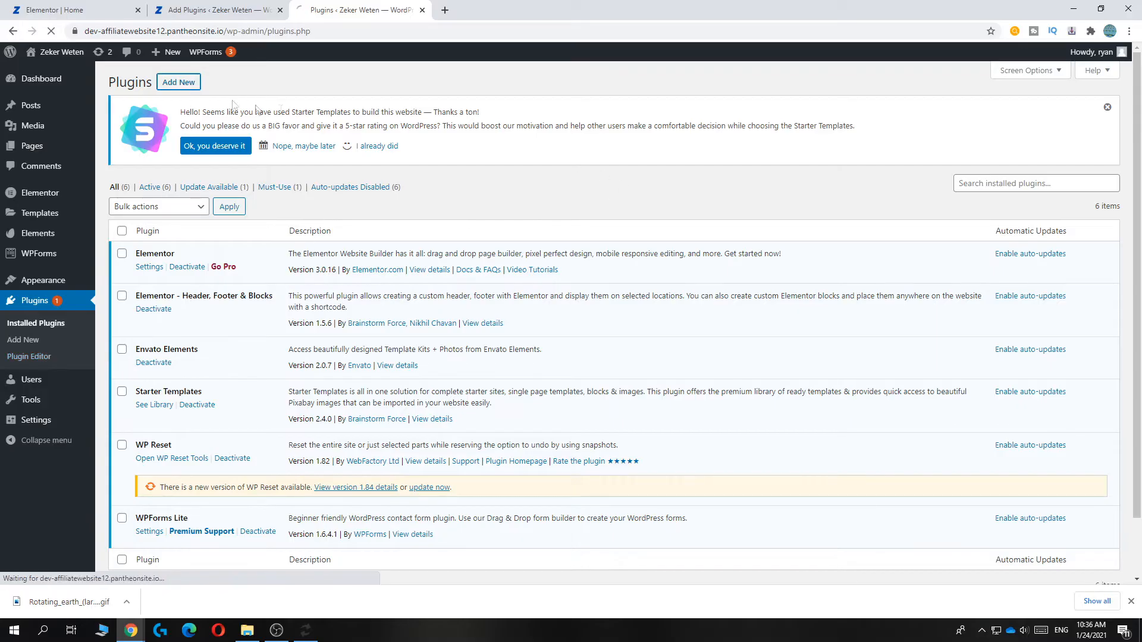
{"action": "left_click", "coordinate": [178, 80]}
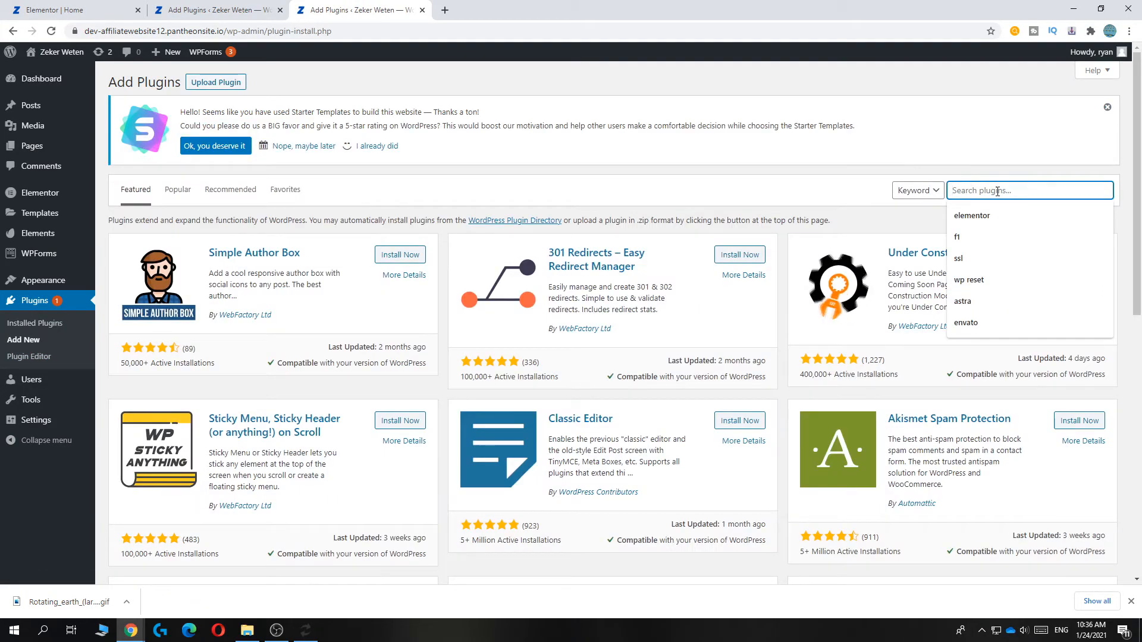
{"action": "type", "text": "astra"}
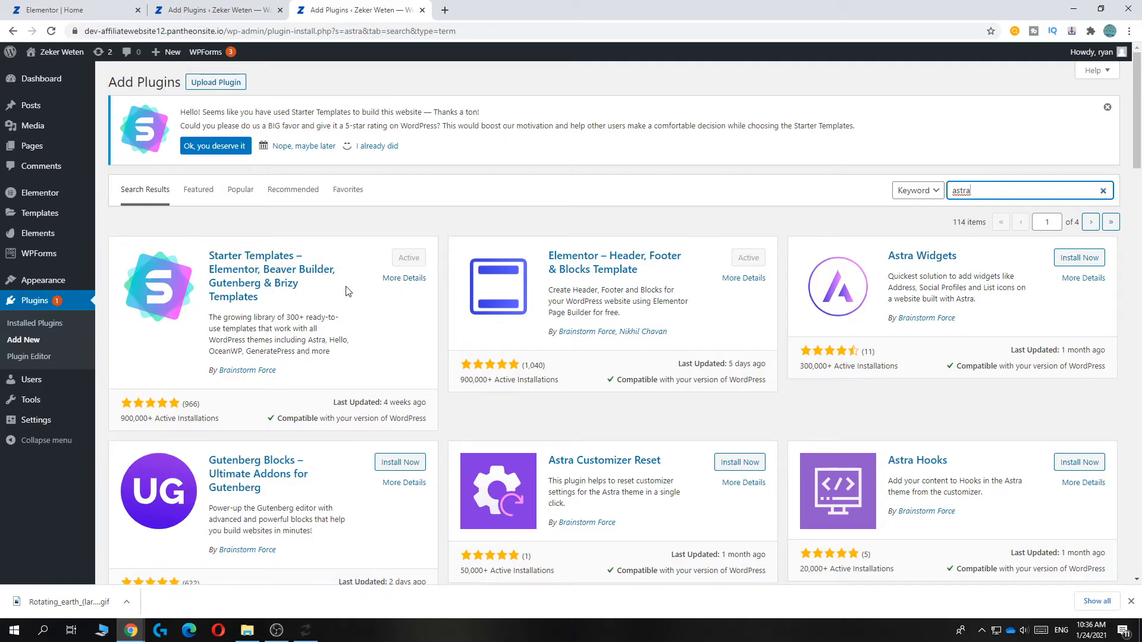
{"action": "left_click", "coordinate": [28, 145]}
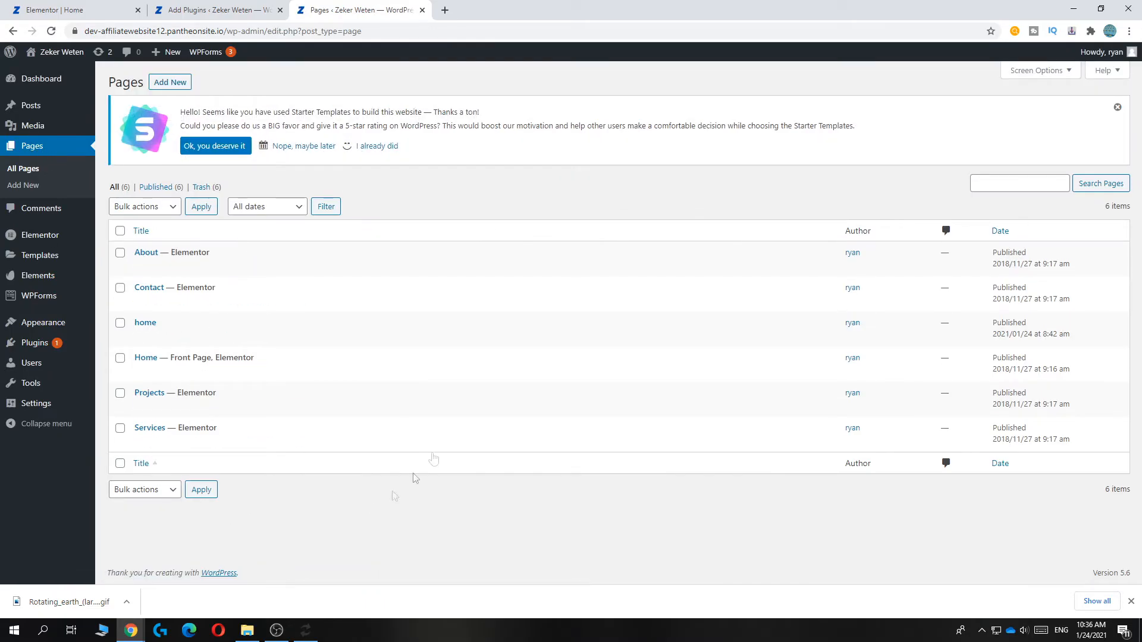
{"action": "mouse_move", "coordinate": [159, 180]}
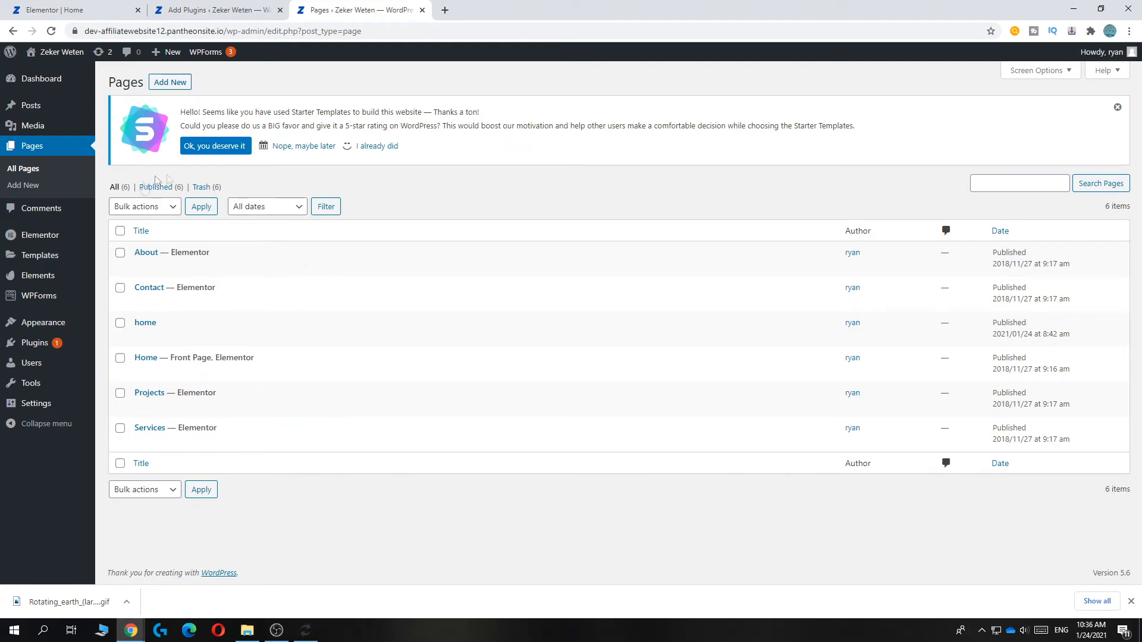
{"action": "mouse_move", "coordinate": [149, 393]}
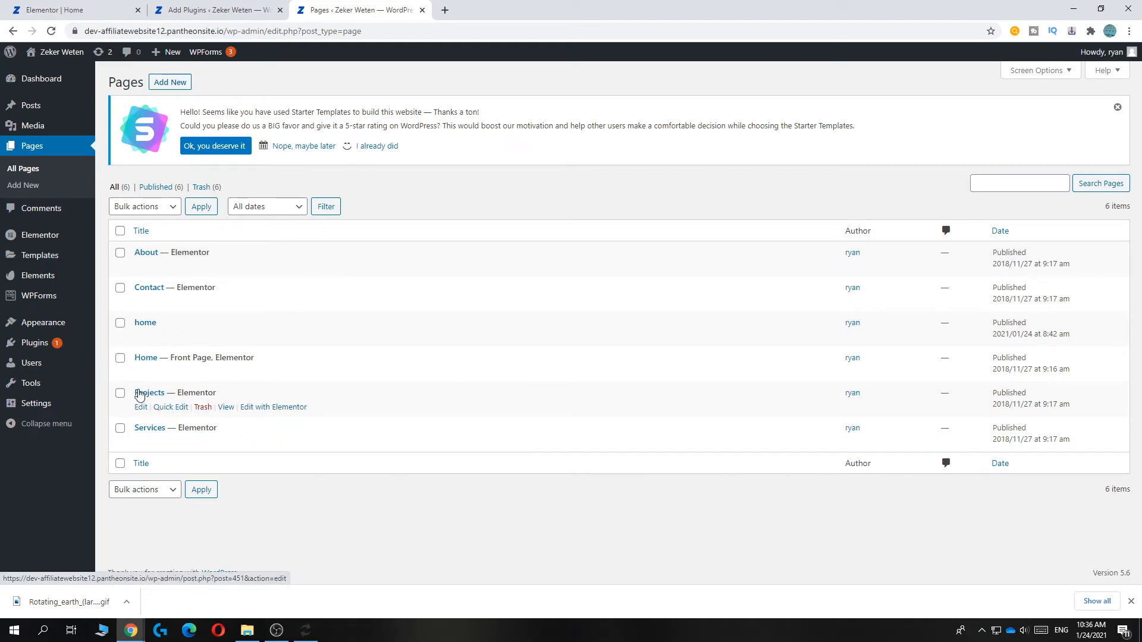
- Add a new page, opening a blank page in the block editor
{"action": "left_click", "coordinate": [168, 82]}
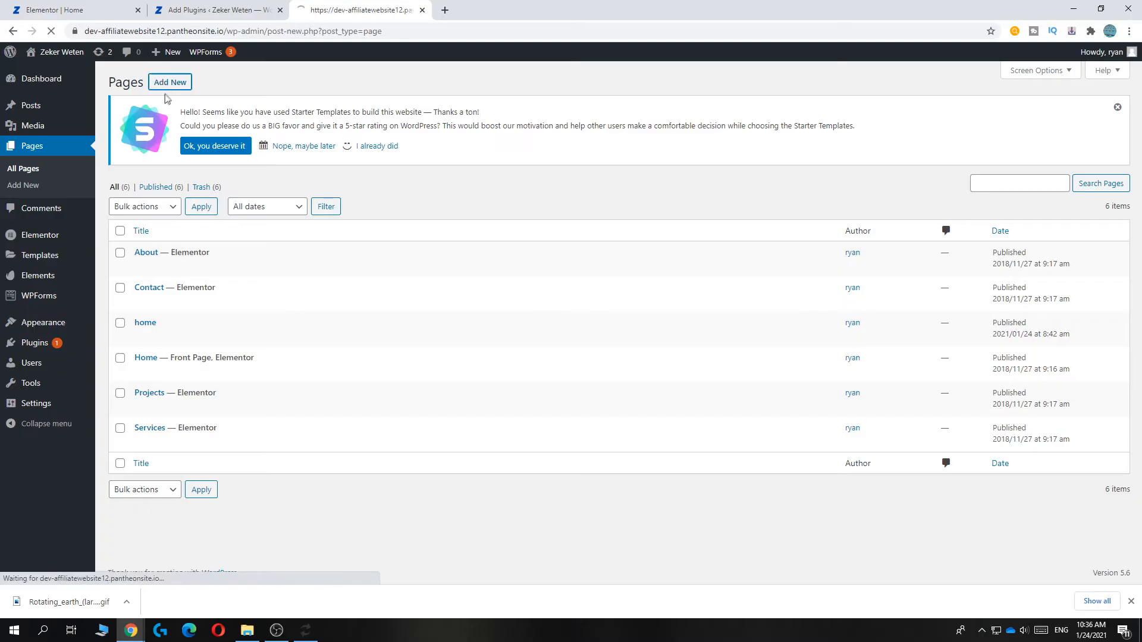
{"action": "left_click", "coordinate": [169, 82]}
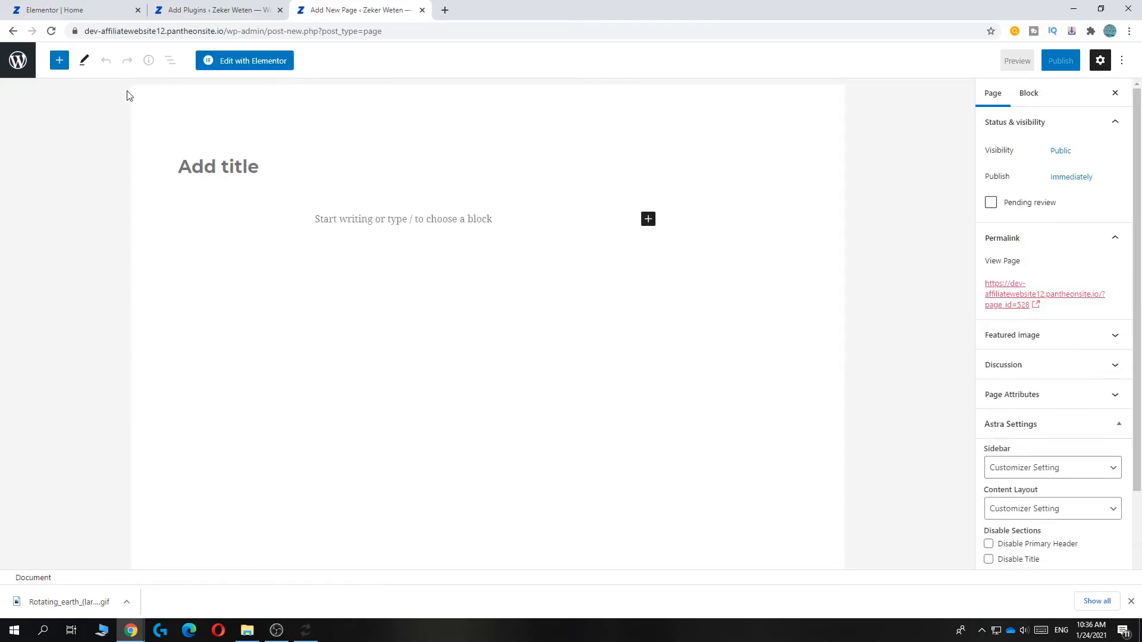
- In Astra Settings, set Sidebar to No Sidebar and Content Layout to Full Width / Stretched
{"action": "scroll", "scroll_direction": "down", "scroll_amount": 3}
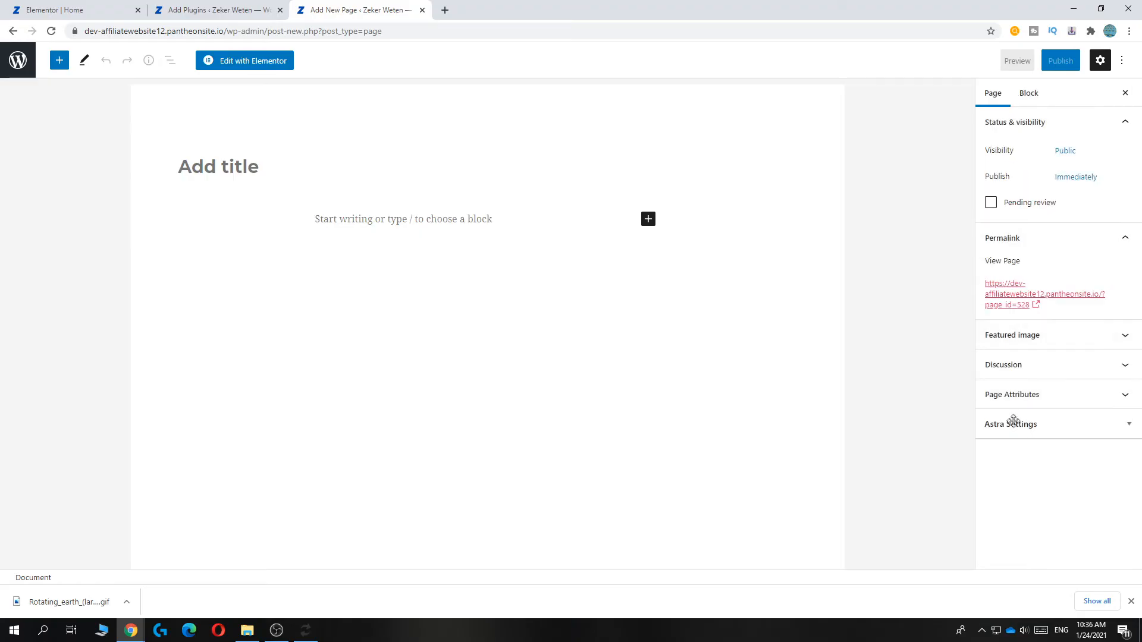
{"action": "left_click", "coordinate": [1011, 423]}
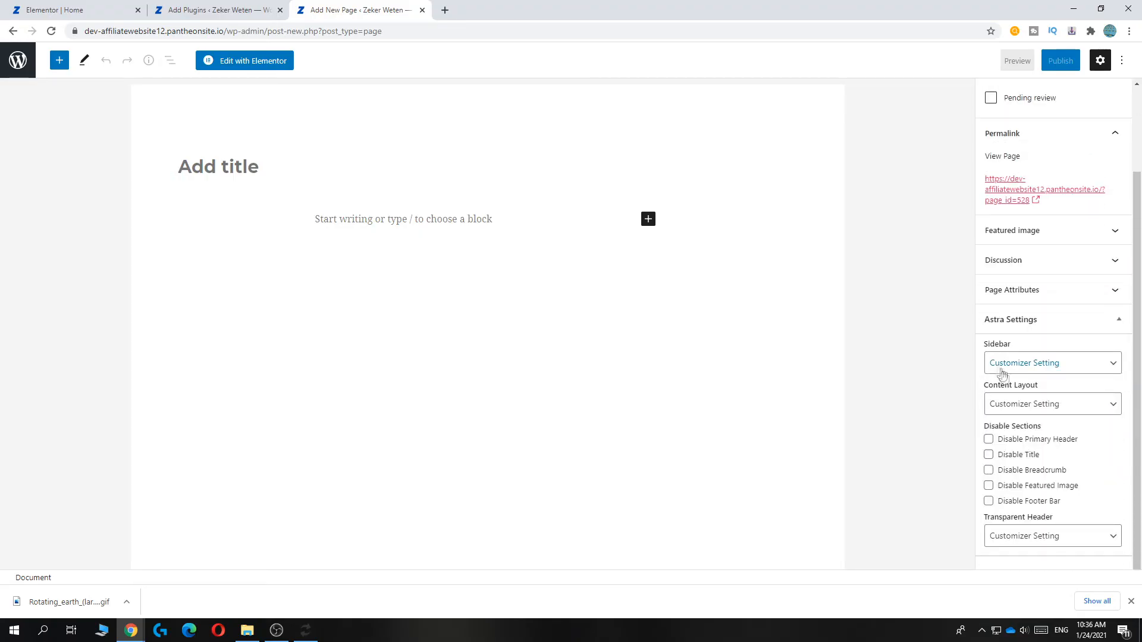
{"action": "left_click", "coordinate": [1053, 362]}
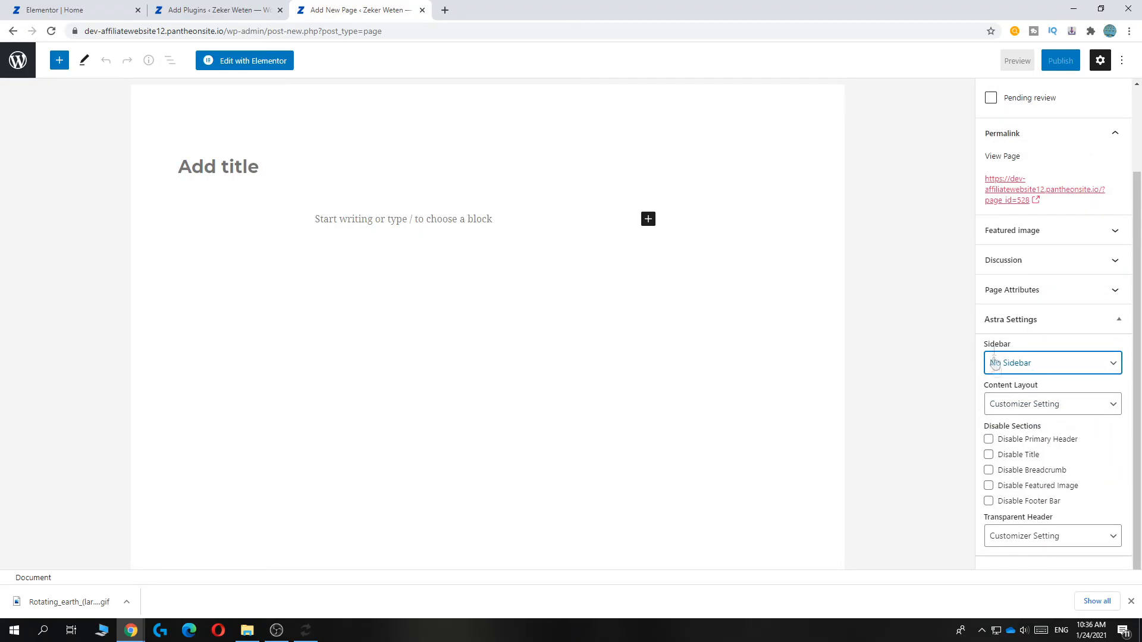
{"action": "left_click", "coordinate": [1052, 405]}
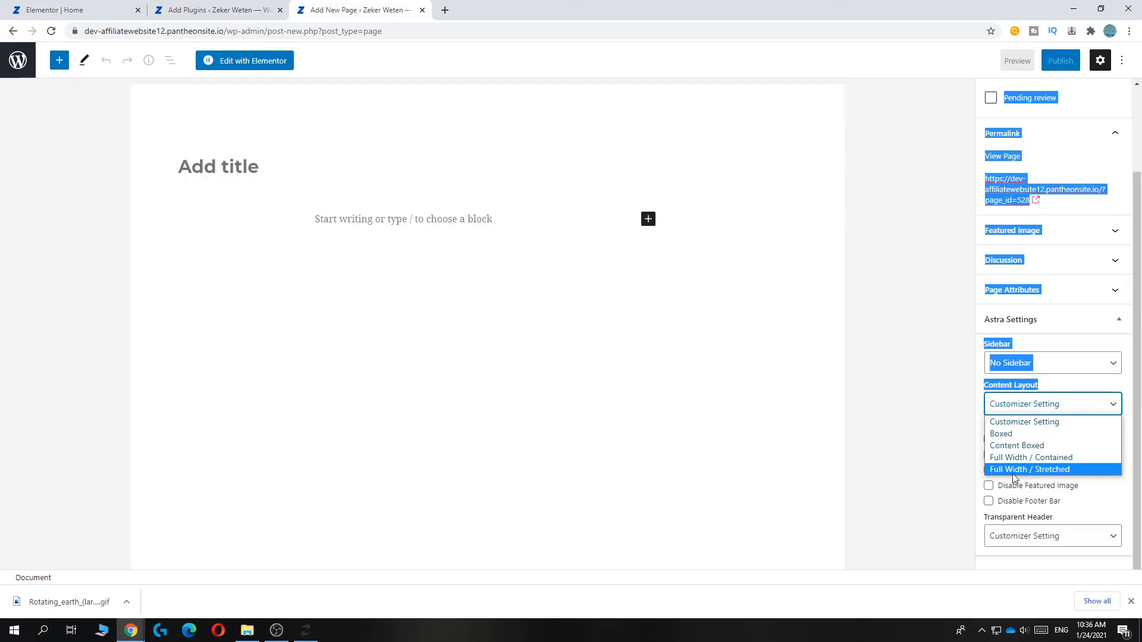
{"action": "left_click", "coordinate": [1029, 470]}
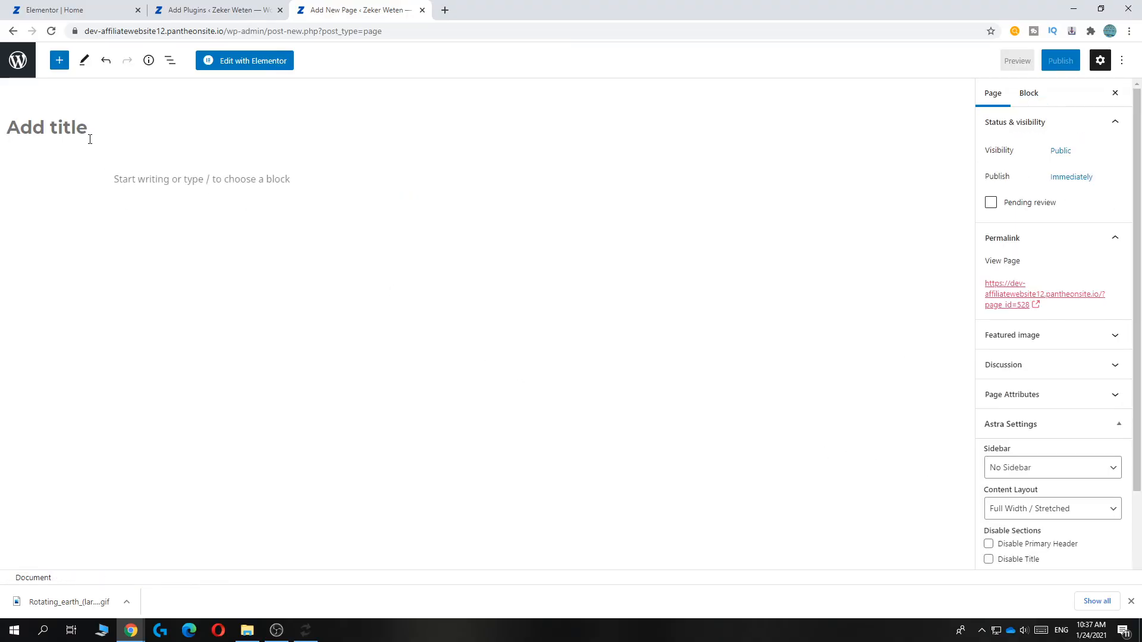
- Title the page 'test1', publish it, and edit it with Elementor
{"action": "type", "text": "test1"}
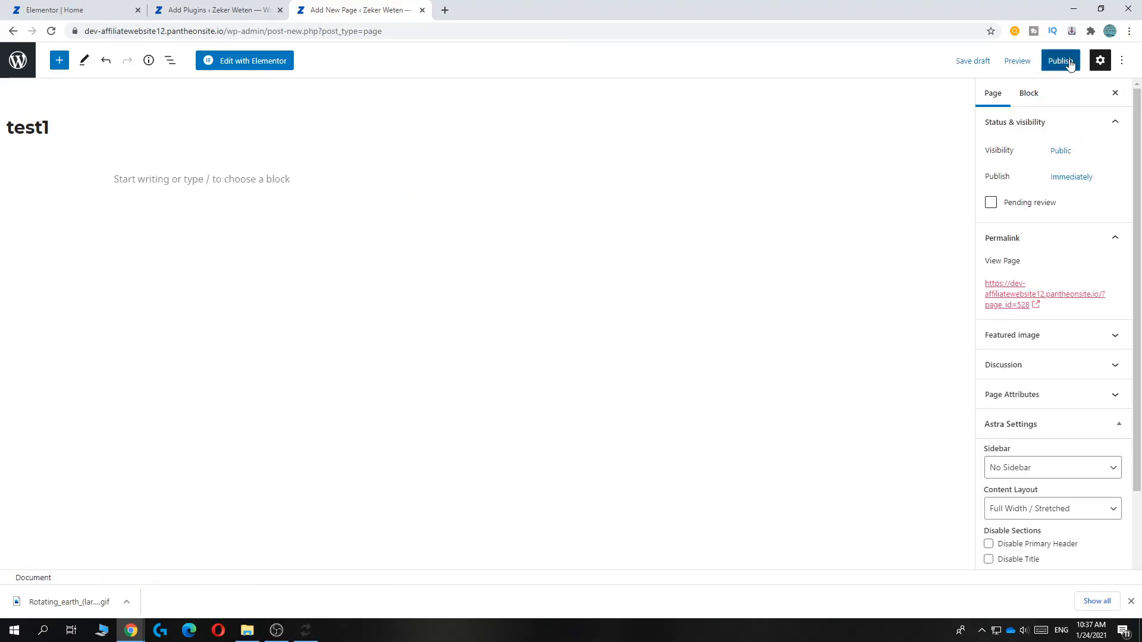
{"action": "left_click", "coordinate": [1060, 59]}
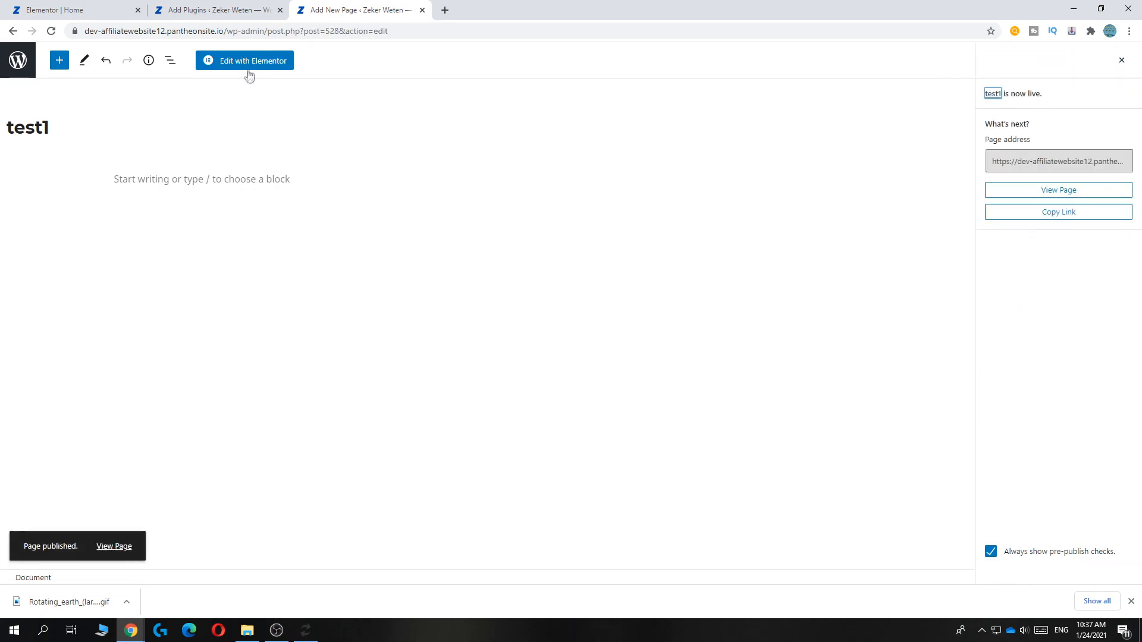
{"action": "left_click", "coordinate": [245, 61]}
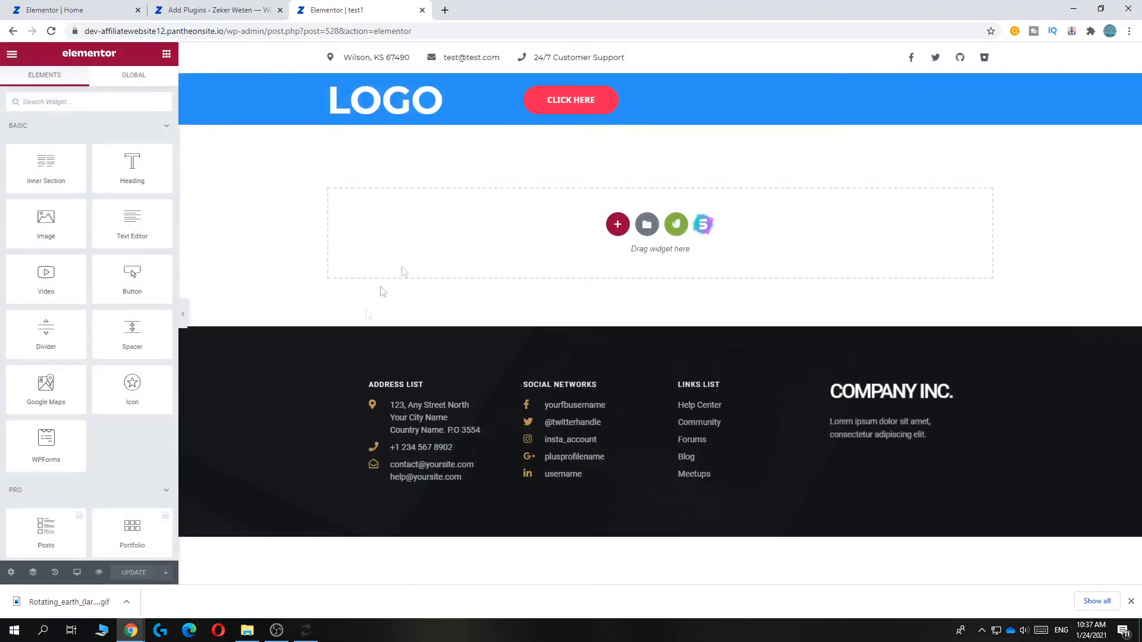
{"action": "mouse_move", "coordinate": [526, 514]}
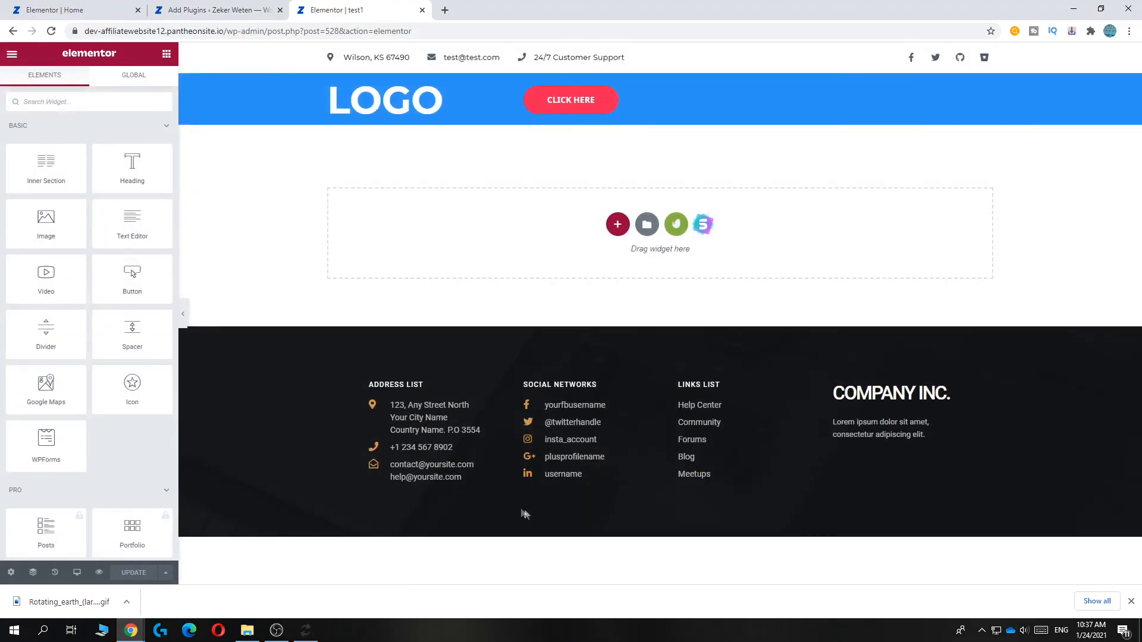
{"action": "mouse_move", "coordinate": [690, 457]}
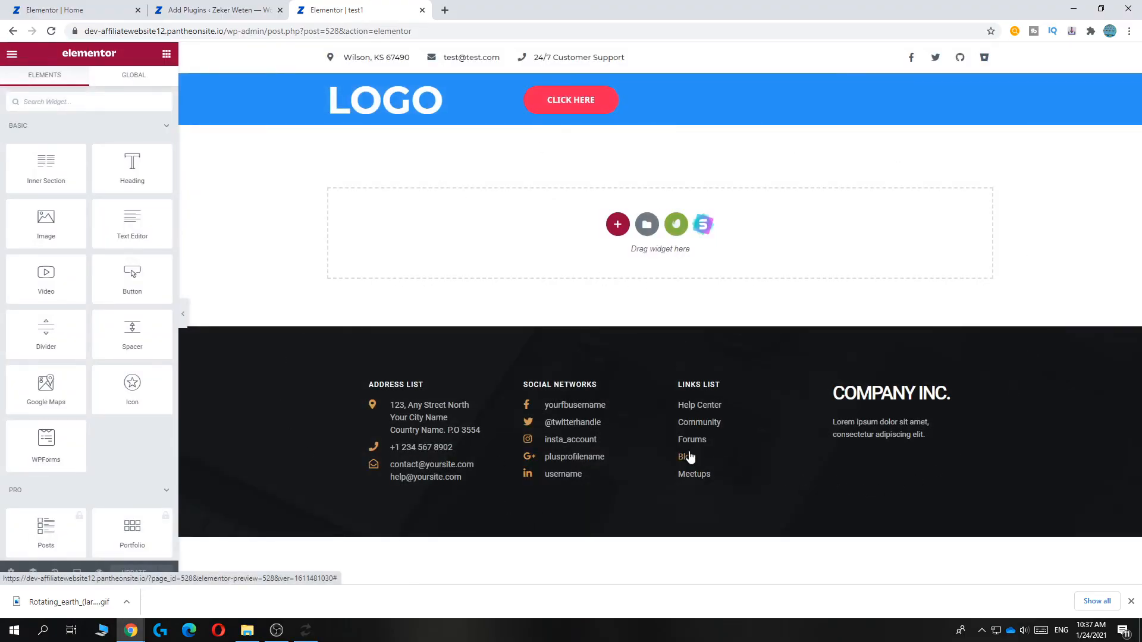